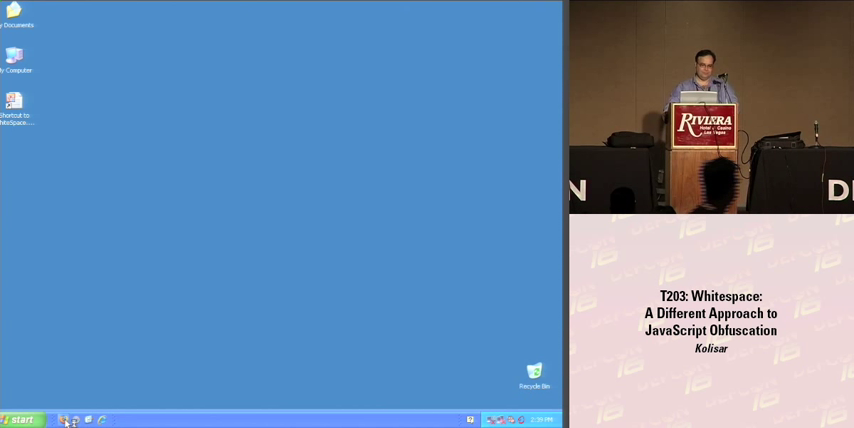
Step: Load Demo.html in Firefox and dismiss its 'Hi' JavaScript alert to reveal the welcome text
double_click(15, 102)
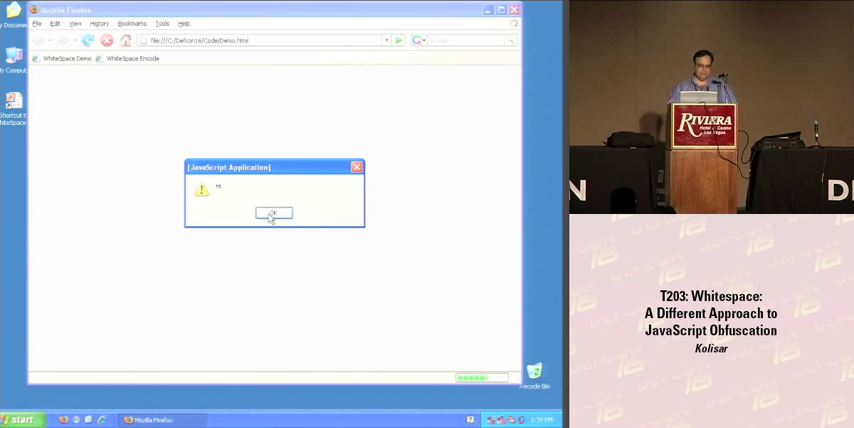
left_click(273, 213)
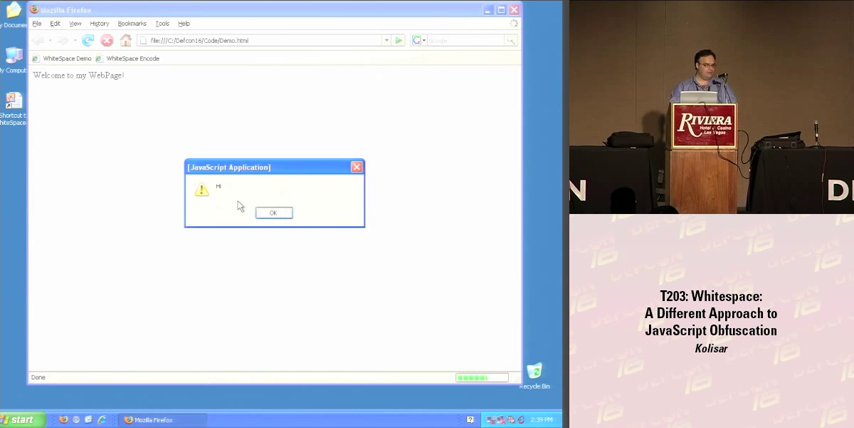
mouse_move(231, 205)
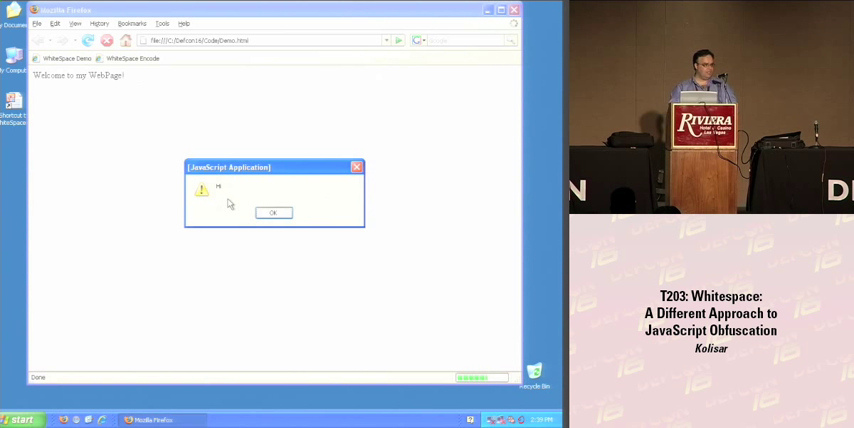
left_click(273, 212)
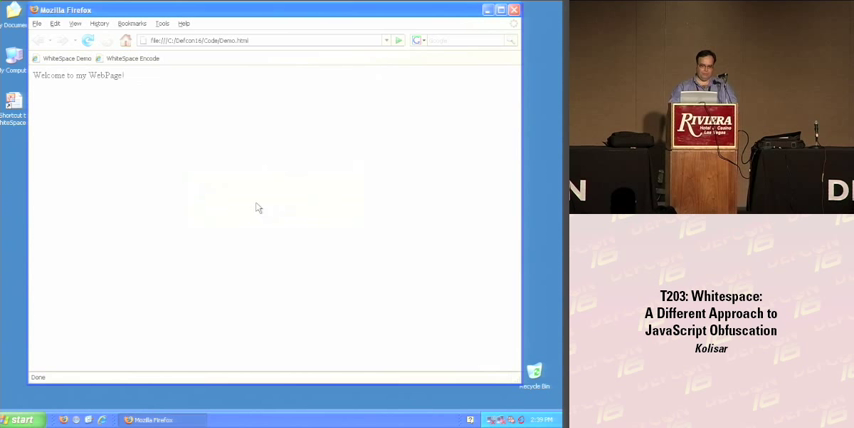
right_click(257, 208)
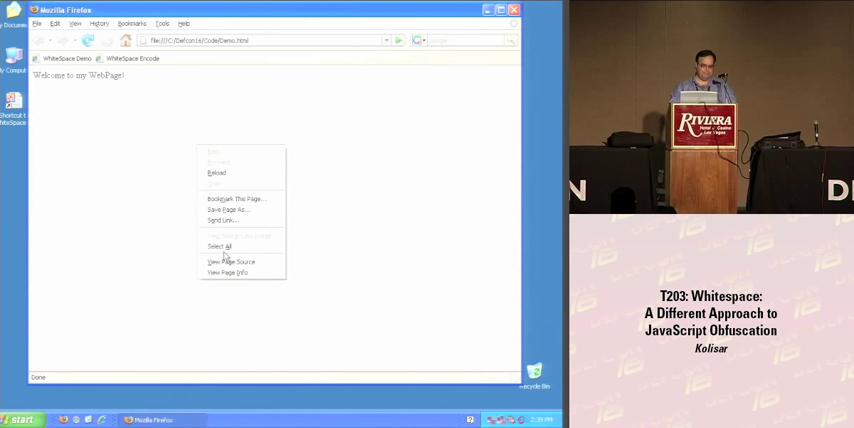
left_click(227, 261)
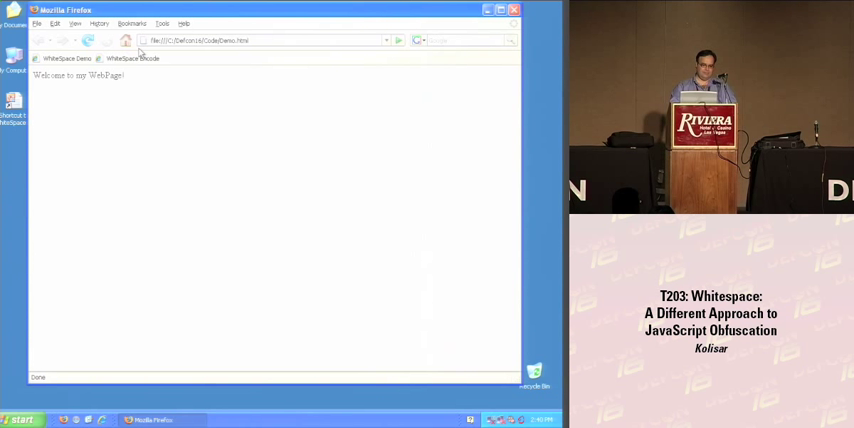
left_click(131, 58)
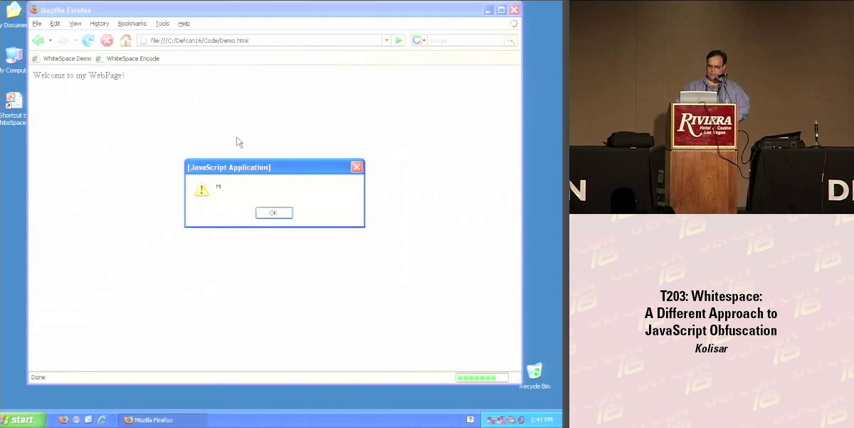
Step: View the demo page's source, revealing the whitespace-encoded JavaScript decoder script
right_click(247, 207)
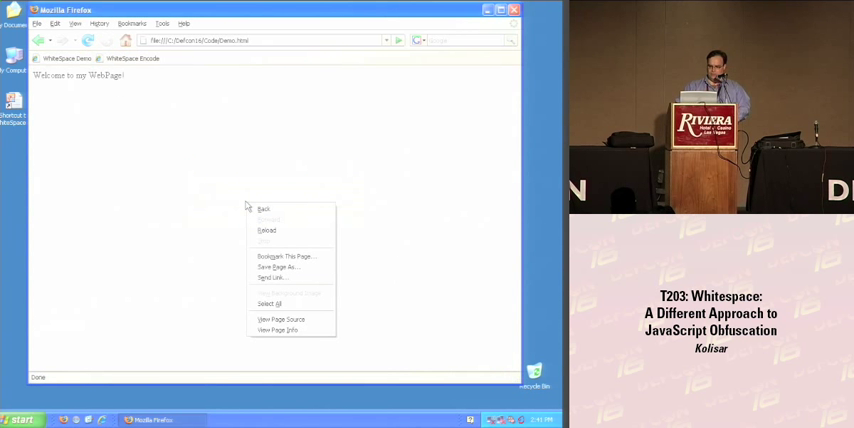
mouse_move(290, 319)
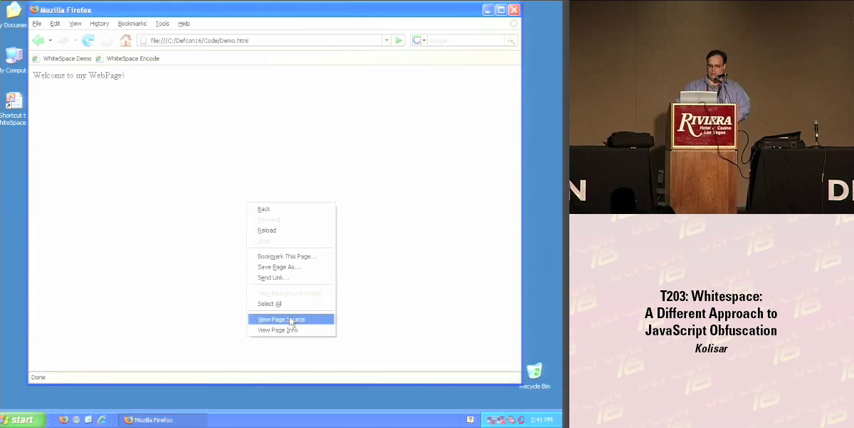
left_click(280, 319)
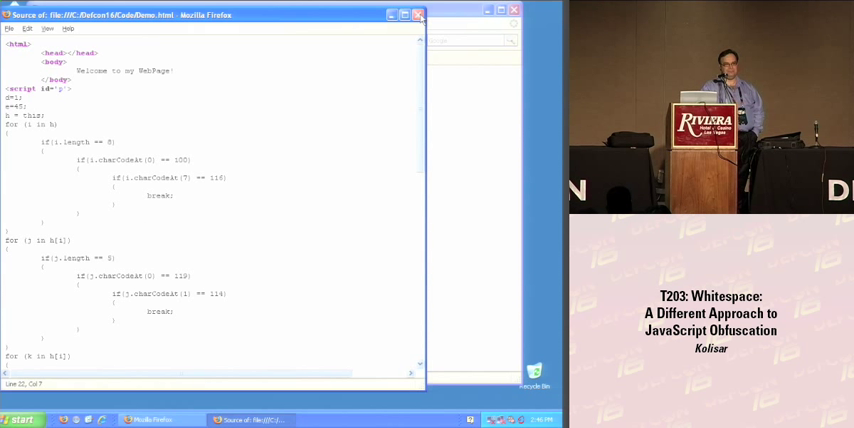
left_click(147, 231)
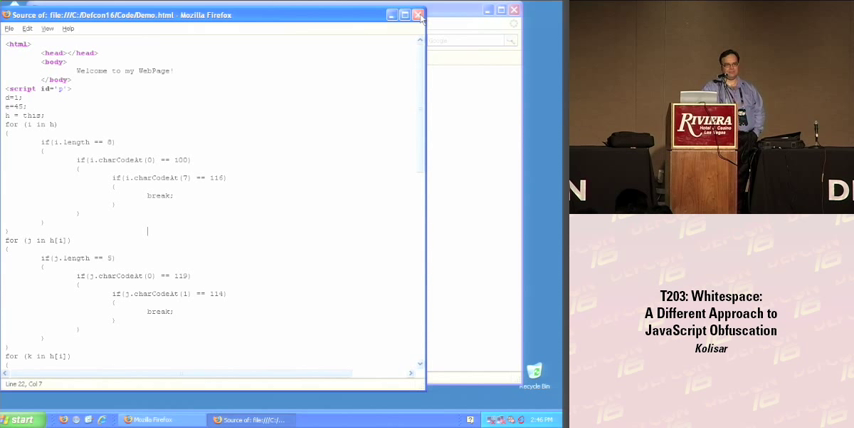